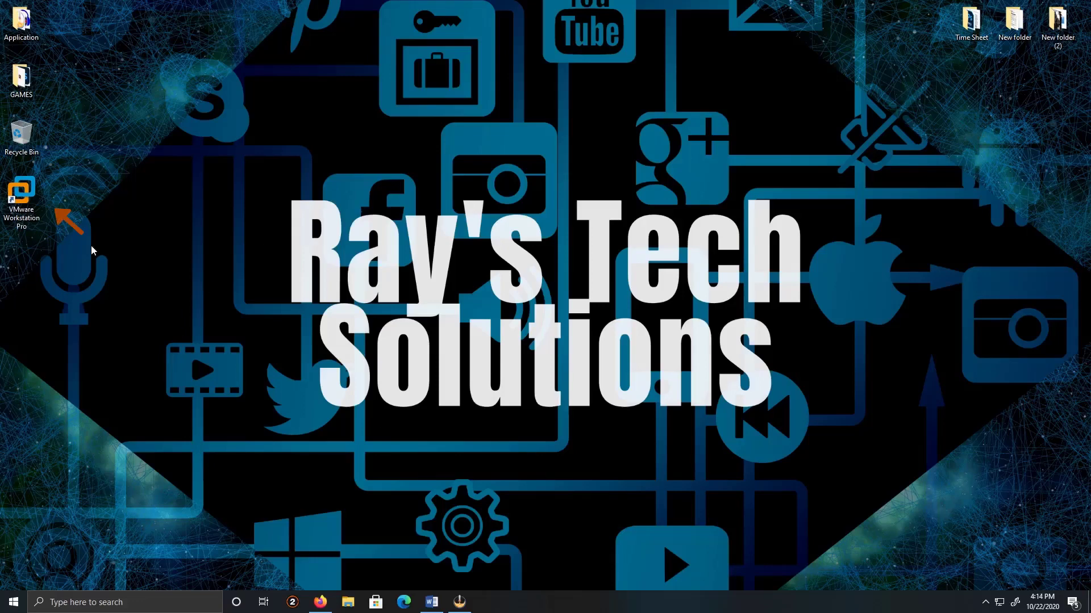
mouse_move(20, 191)
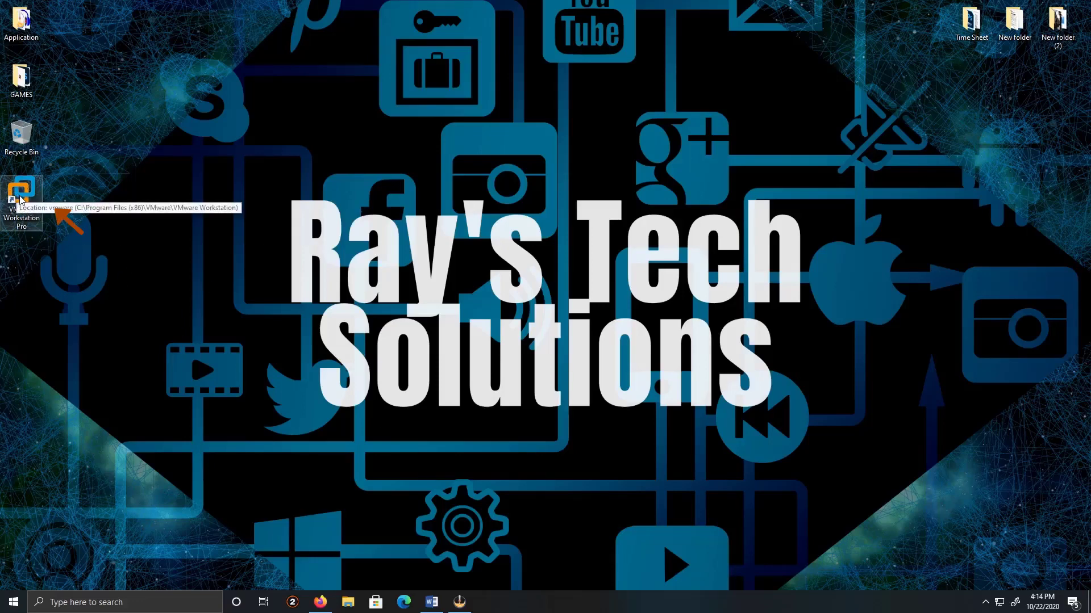
mouse_move(87, 240)
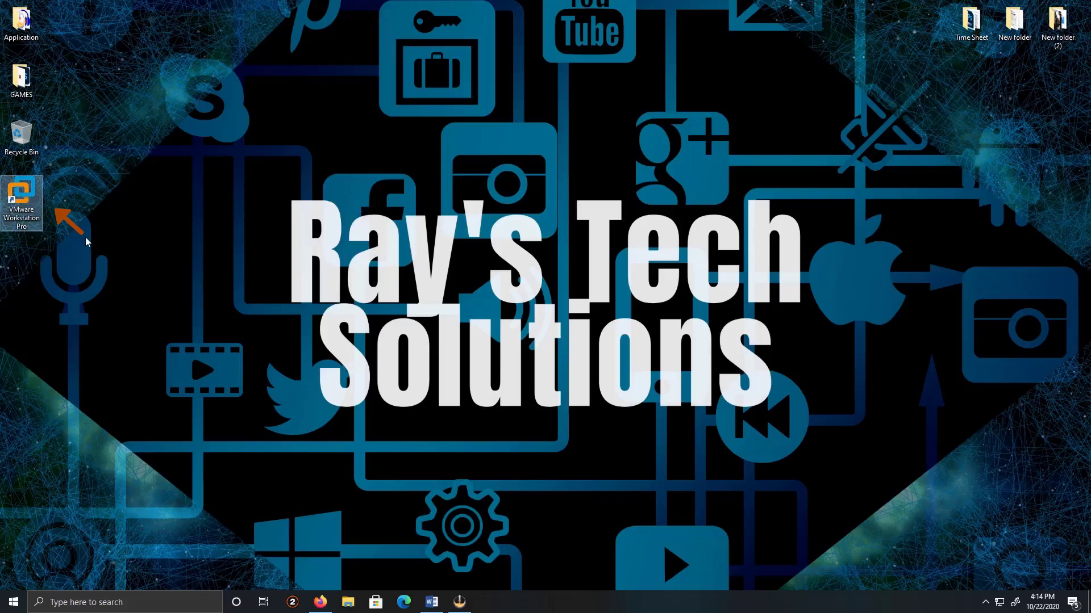
Launch VMware Workstation and begin creating a new virtual machine from the File menu.
double_click(20, 193)
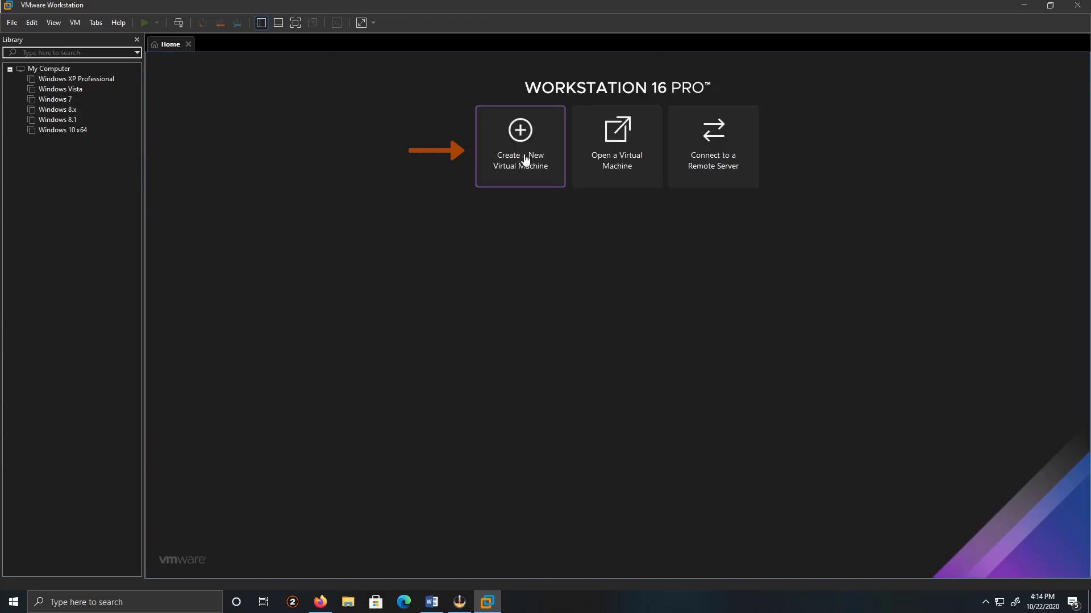
mouse_move(476, 143)
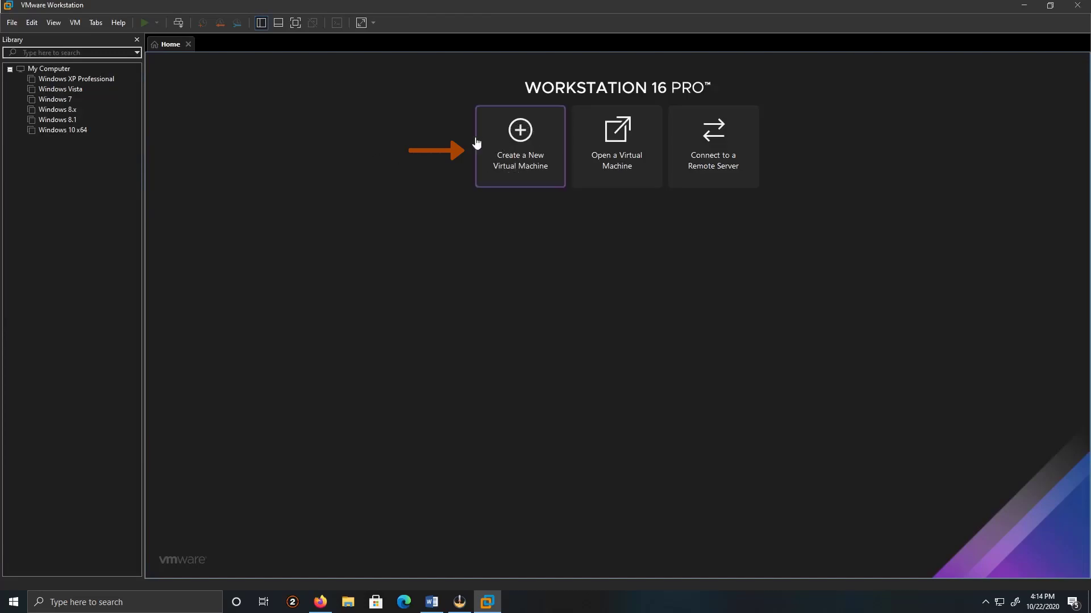
left_click(11, 22)
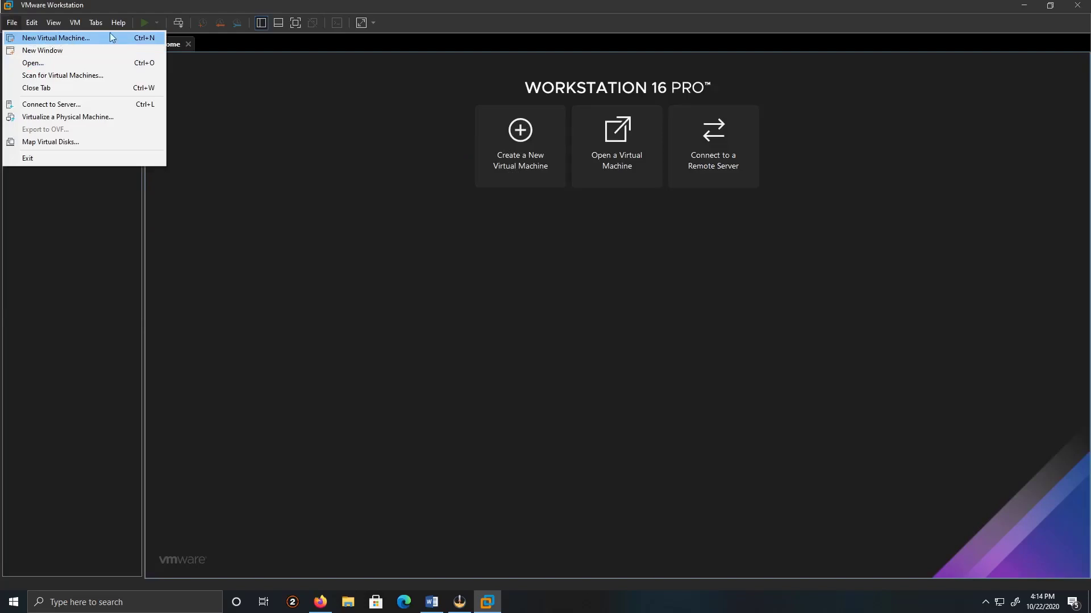
mouse_move(509, 126)
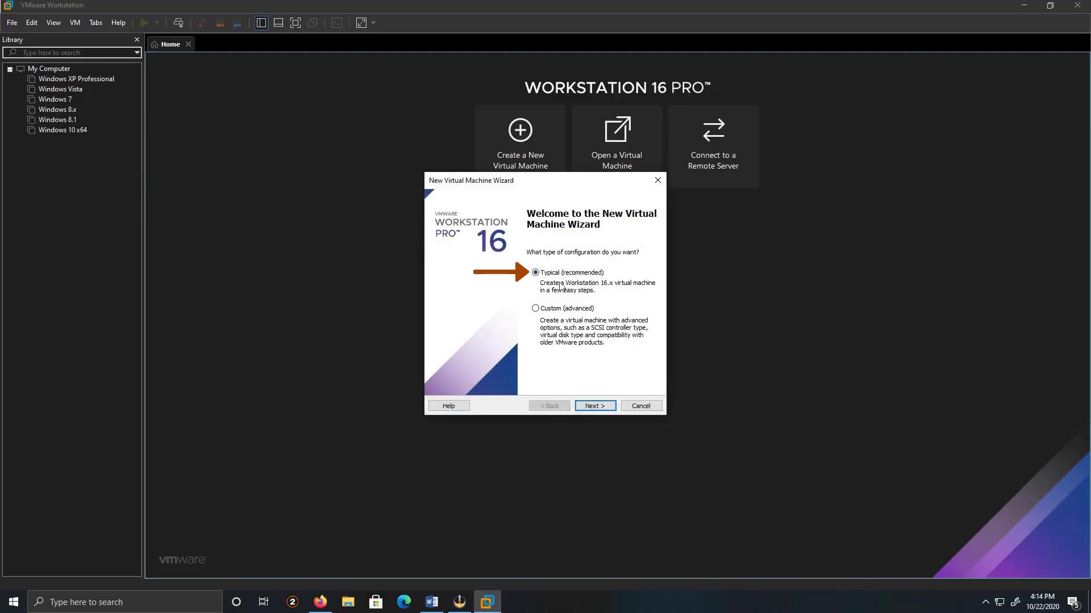
Accept the typical setup and use the Windows Server 2003 Enterprise x64 ISO from the Server folder as installer image.
left_click(595, 405)
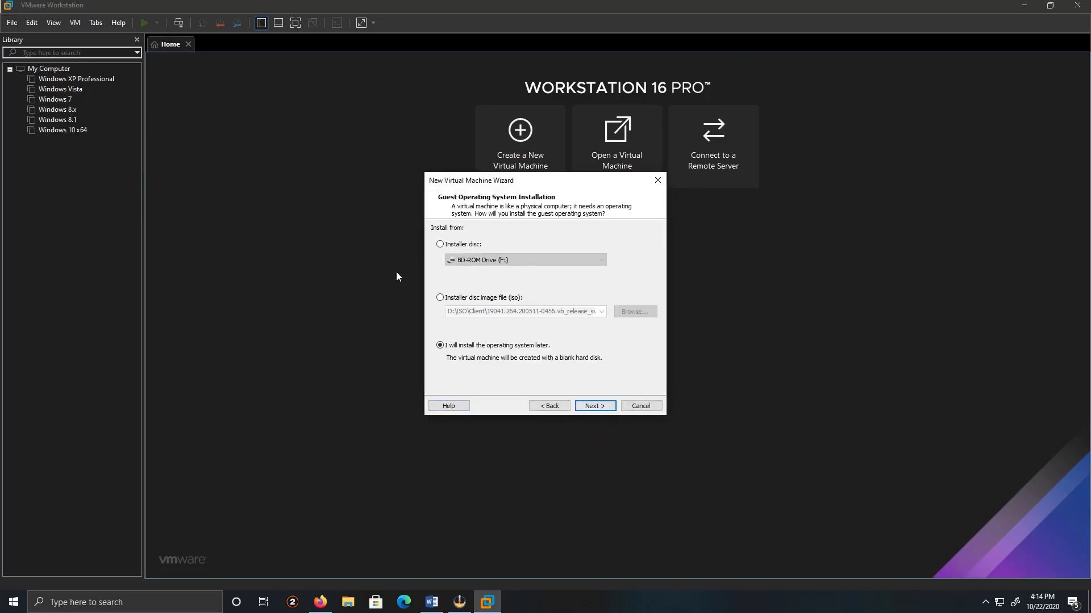
left_click(439, 297)
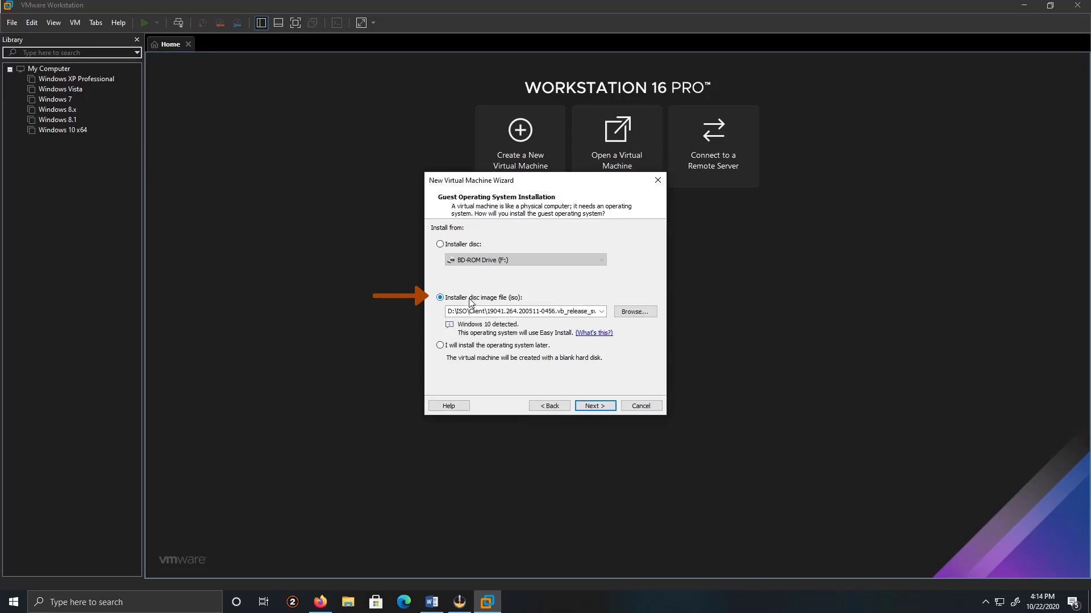
left_click(634, 311)
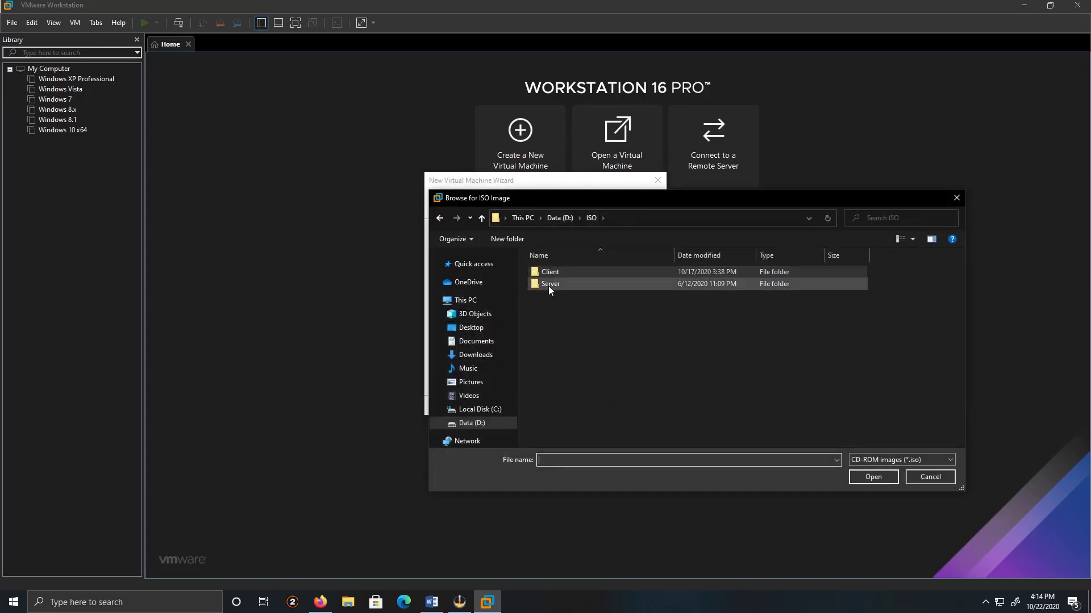
double_click(550, 284)
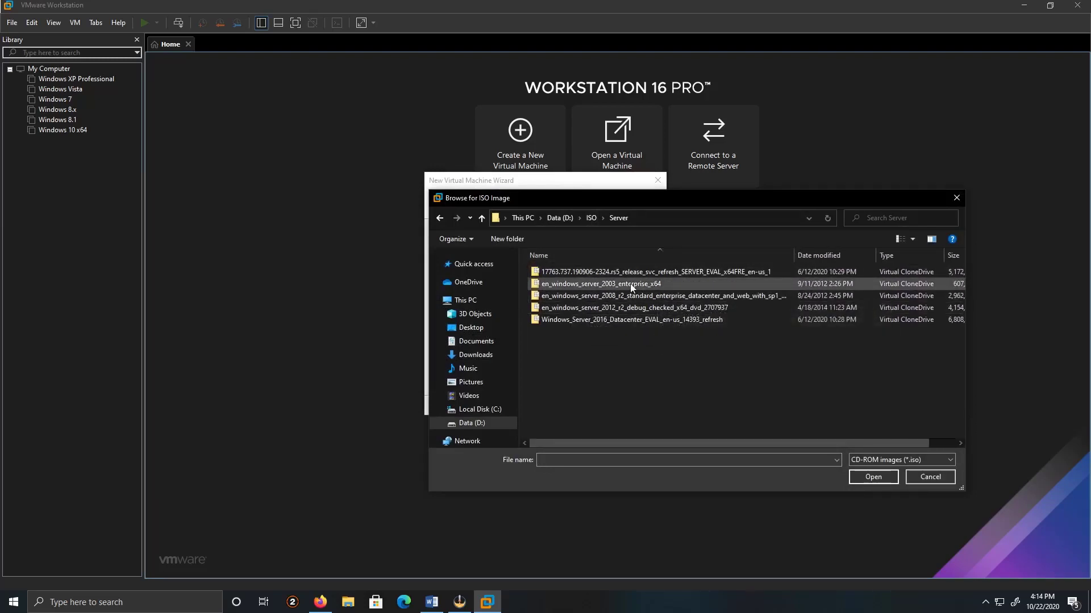
left_click(872, 476)
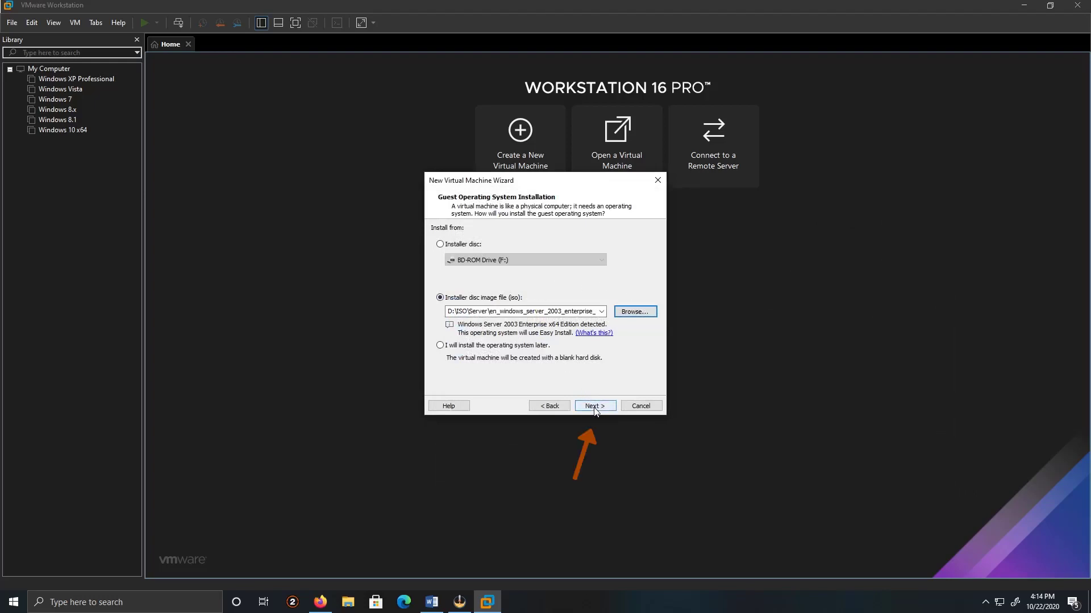
left_click(595, 405)
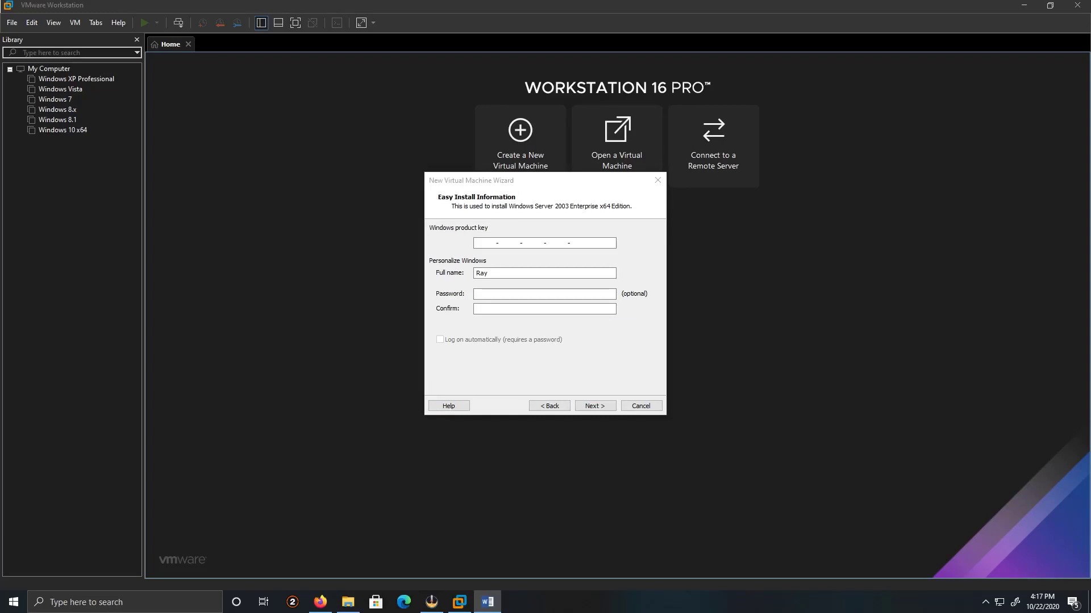
mouse_move(700, 298)
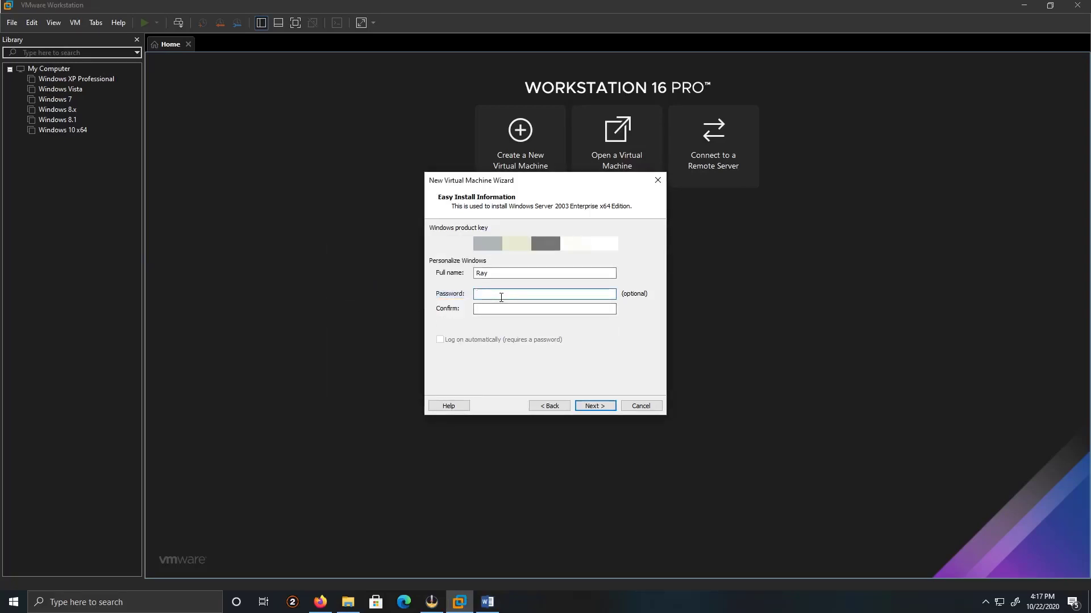
Enter and confirm an Easy Install password and continue to the naming page.
type("a")
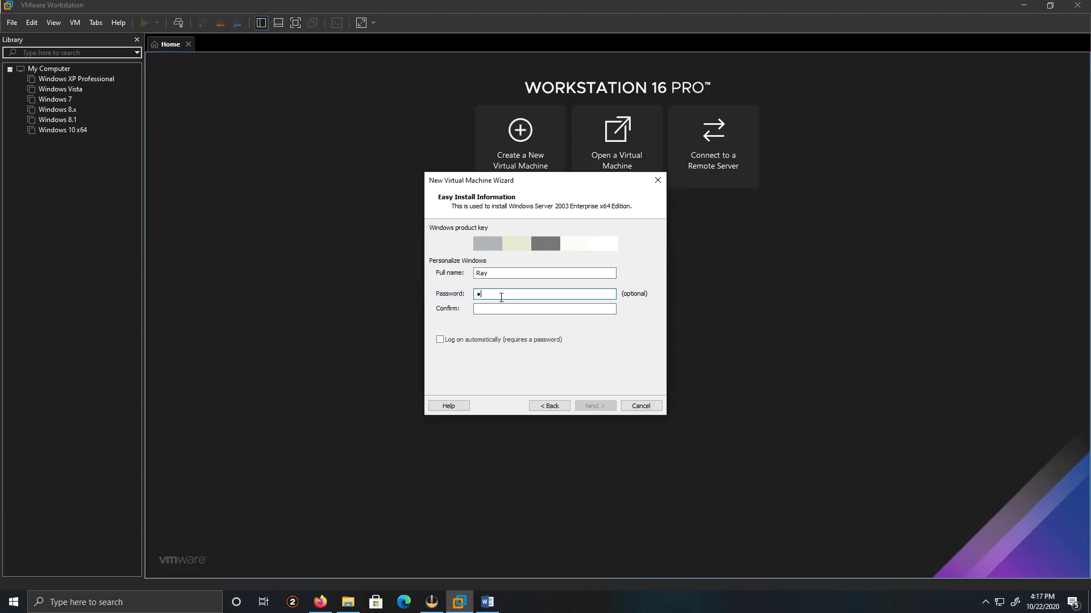
type("••")
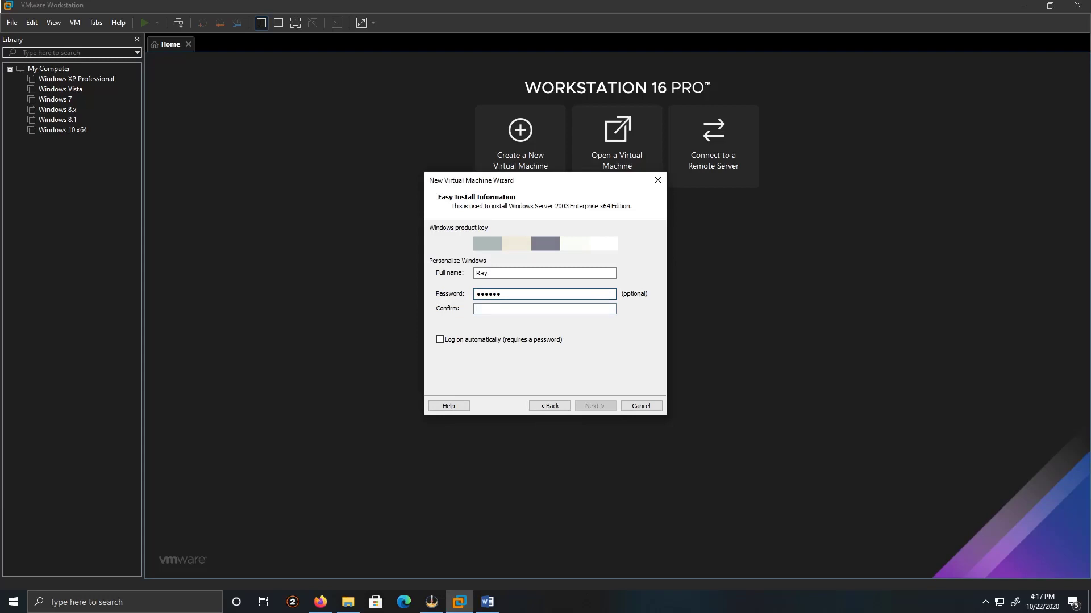
type("••")
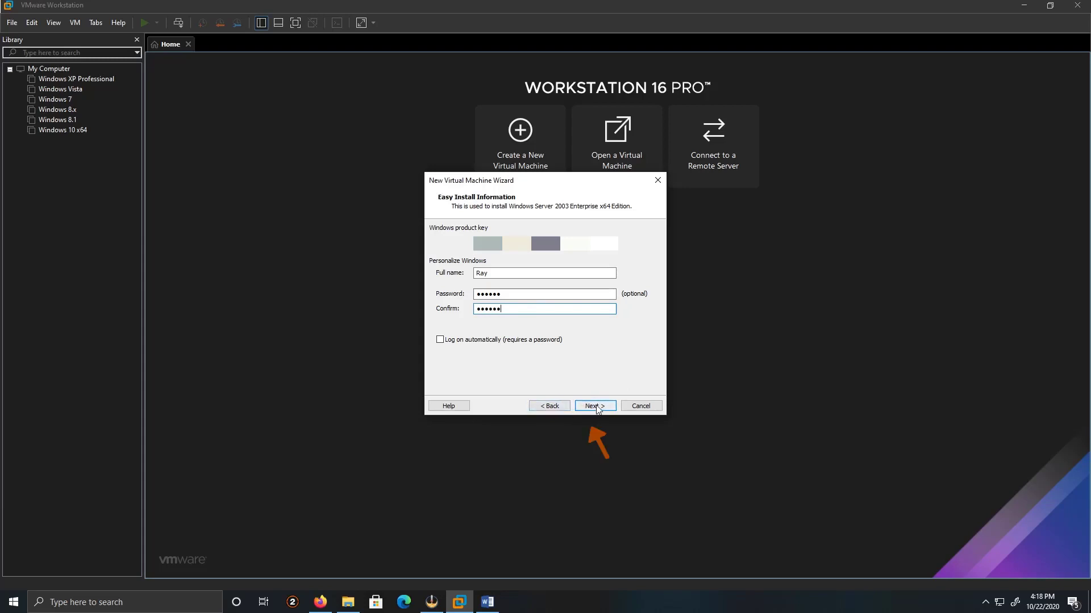
left_click(595, 406)
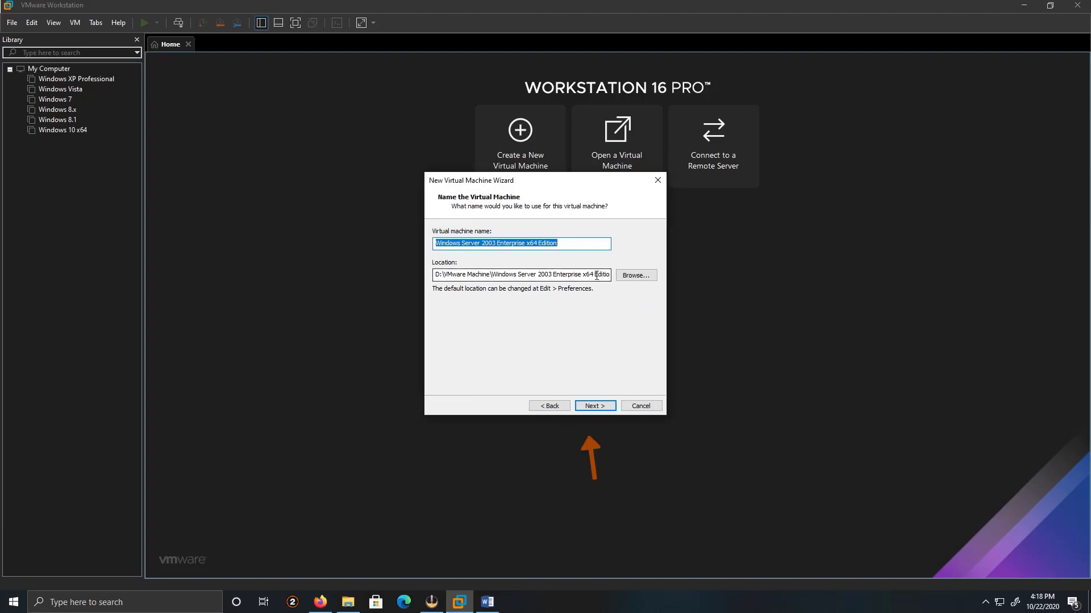
mouse_move(639, 282)
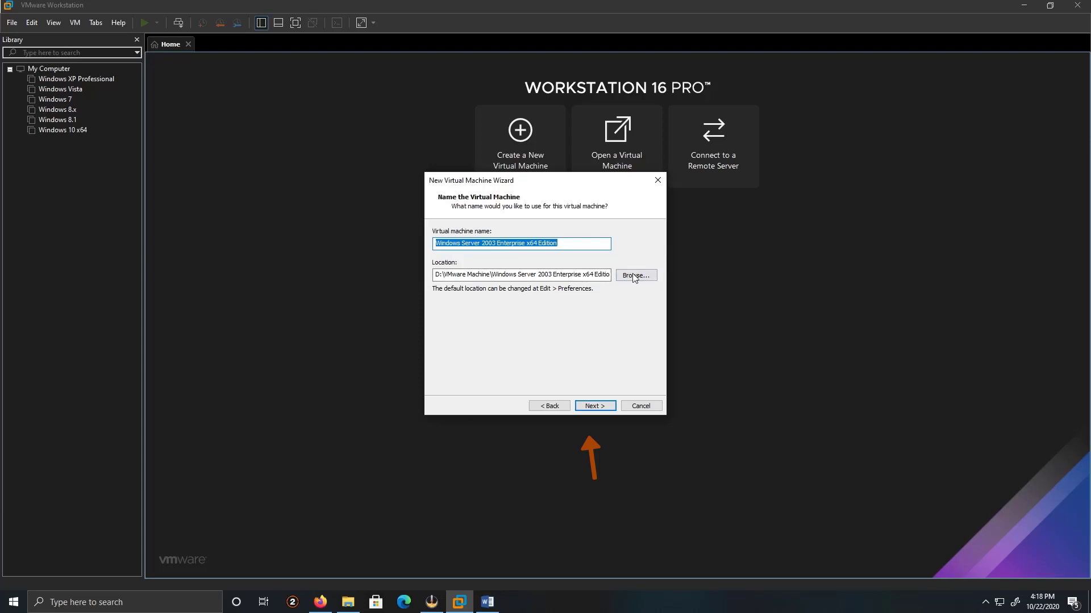
Keep the default VM name and set the 40 GB virtual disk to be stored as a single file.
left_click(636, 275)
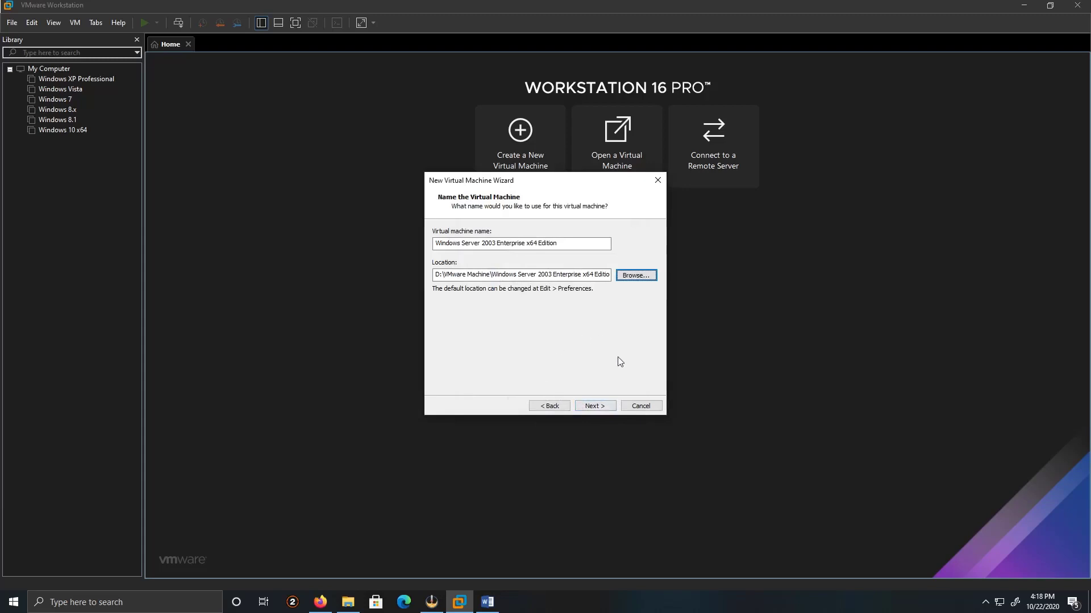
left_click(596, 406)
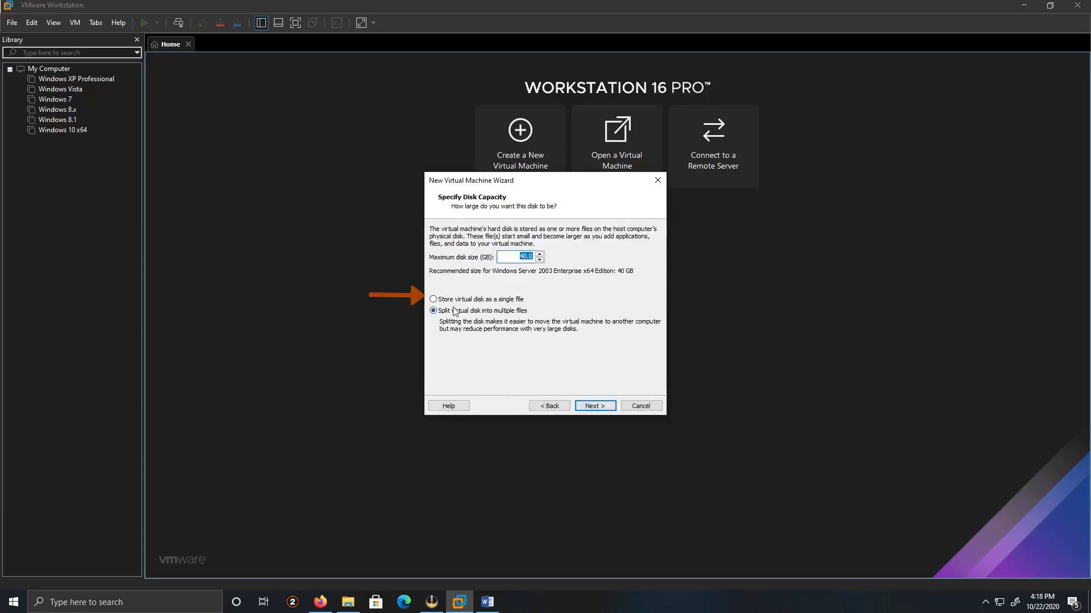
left_click(433, 299)
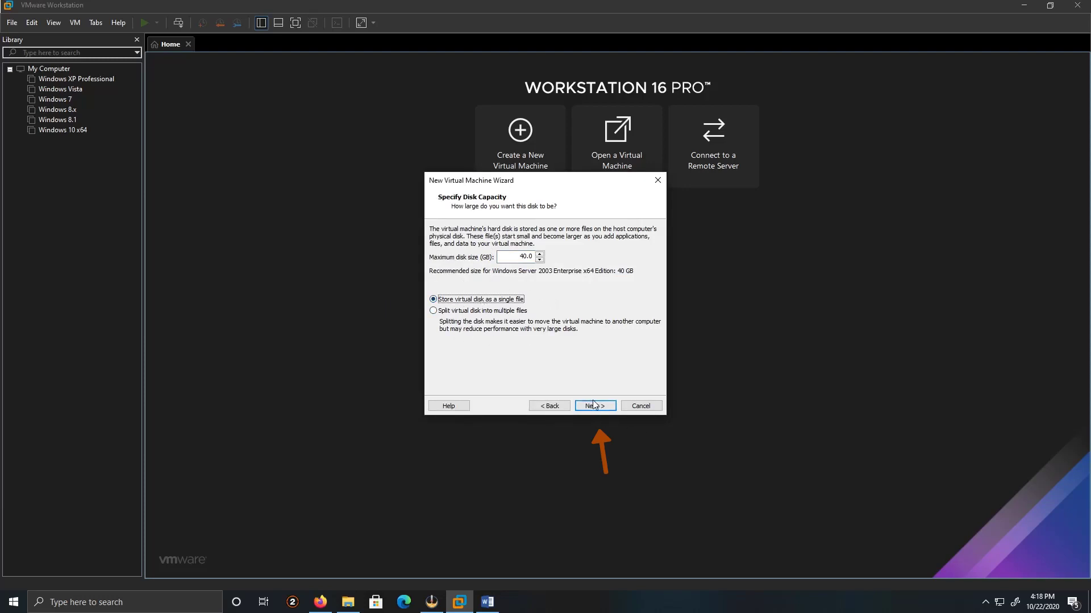
left_click(595, 406)
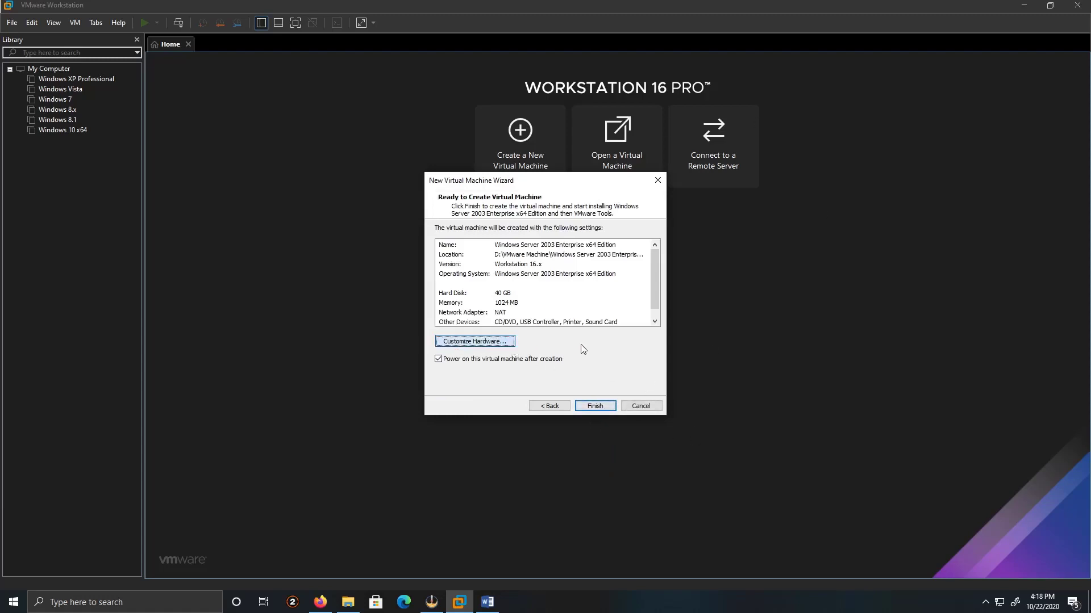
Review hardware keeping 1 GB memory, then finish creating the virtual machine.
left_click(475, 341)
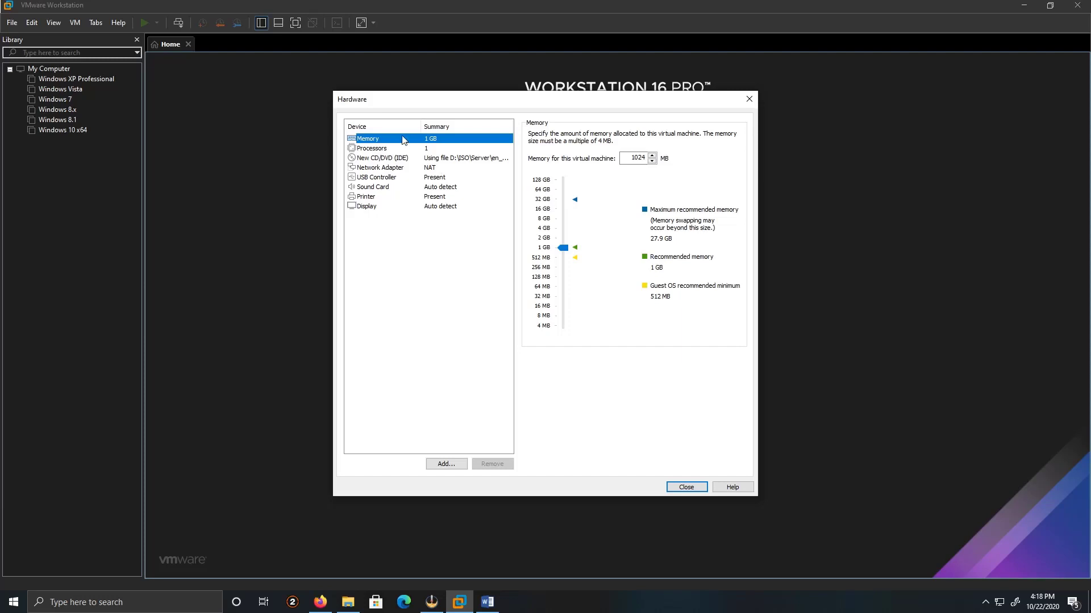
mouse_move(382, 275)
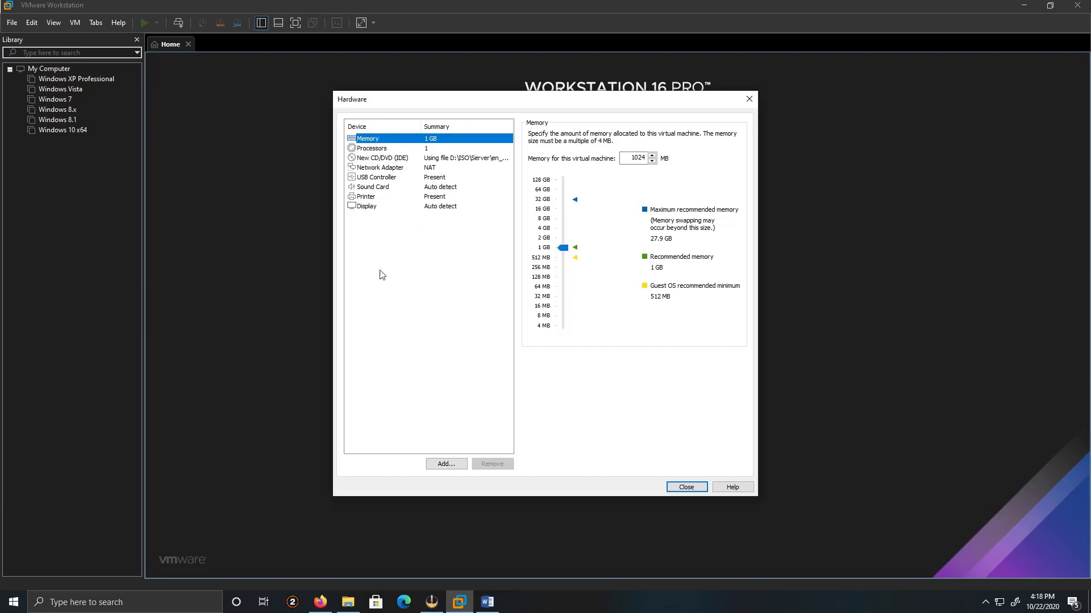
left_click(686, 487)
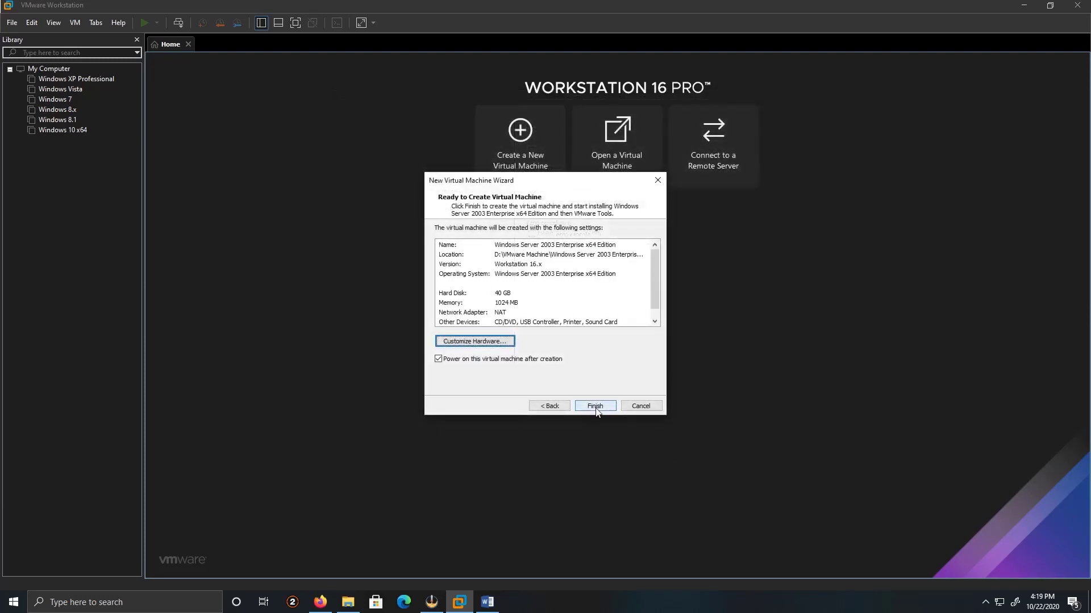
left_click(595, 405)
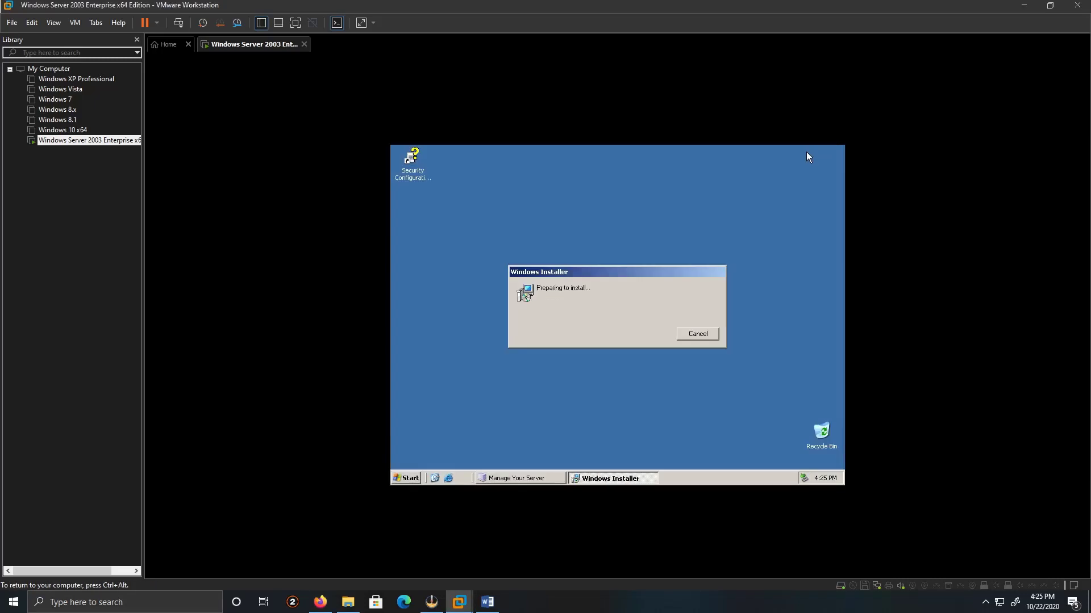
mouse_move(631, 452)
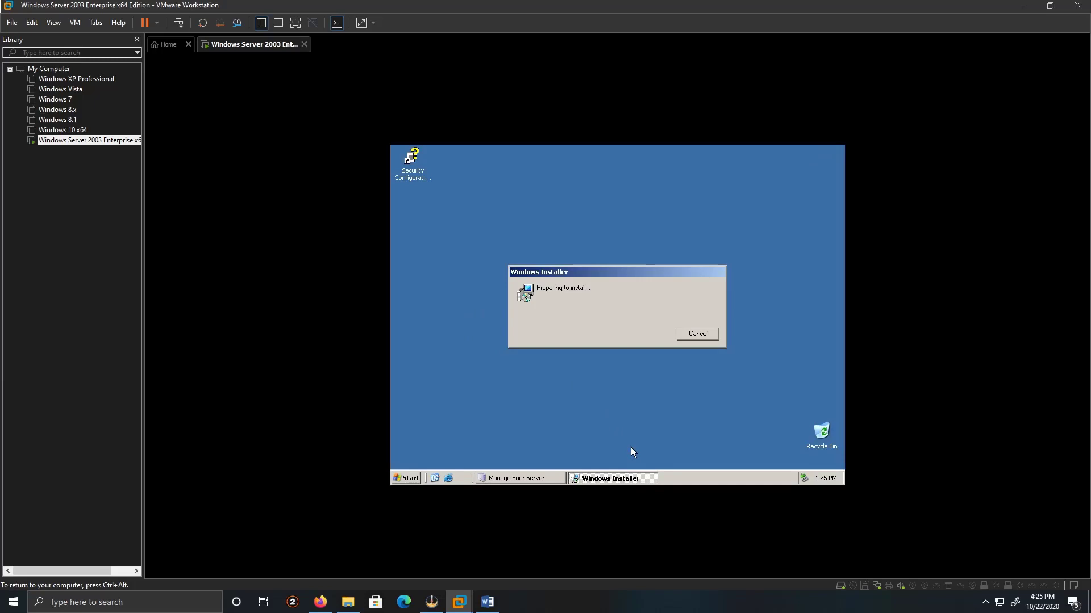
Direct input into the powered-on guest desktop and right-click on it.
left_click(406, 478)
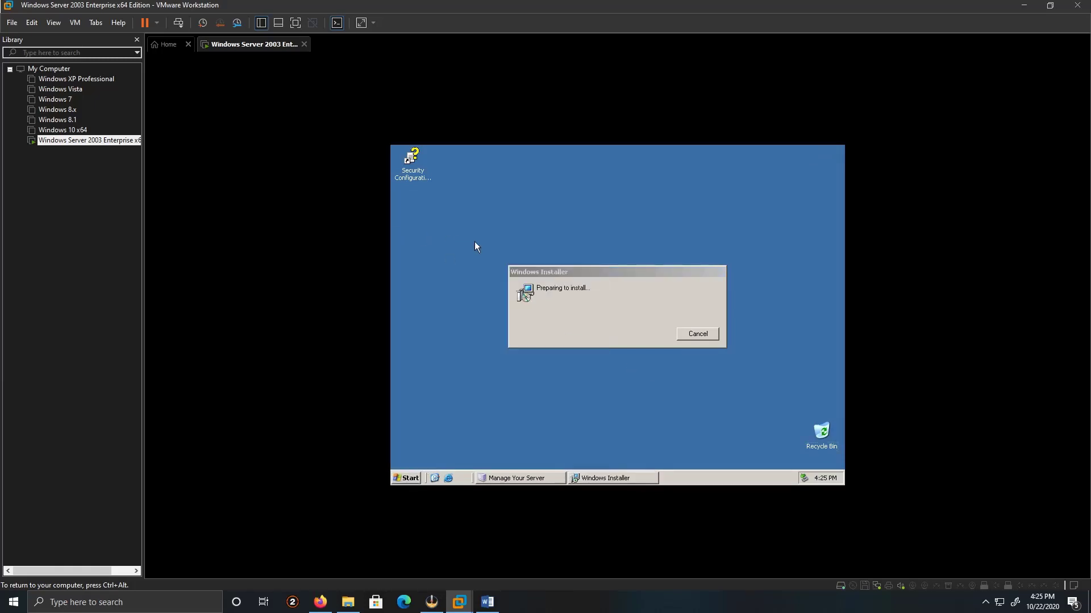
right_click(85, 141)
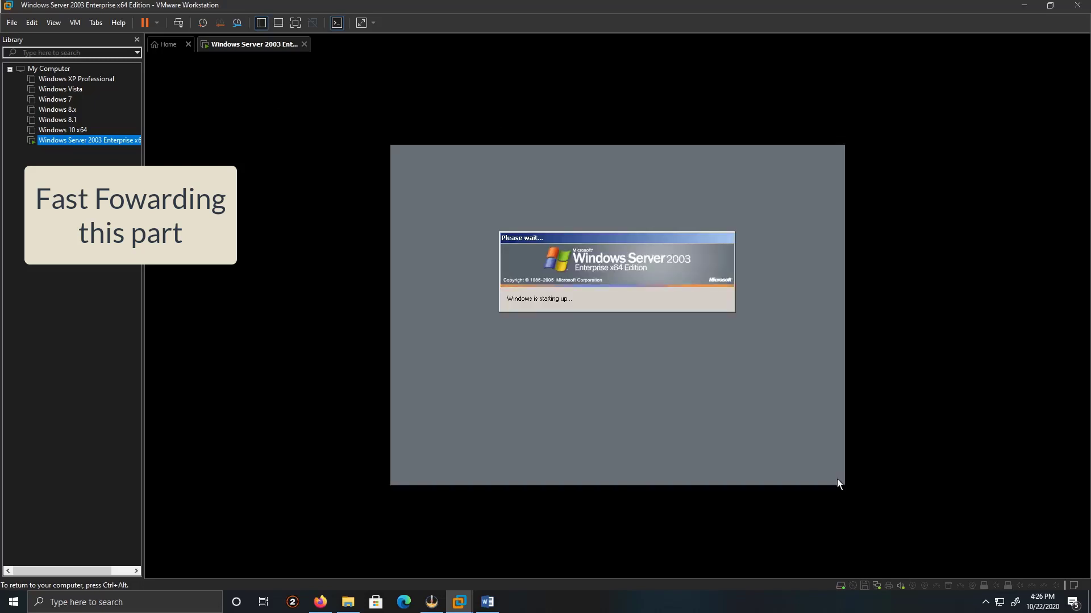
Open the VM menu in the toolbar while the guest finishes starting to the logon prompt.
left_click(75, 23)
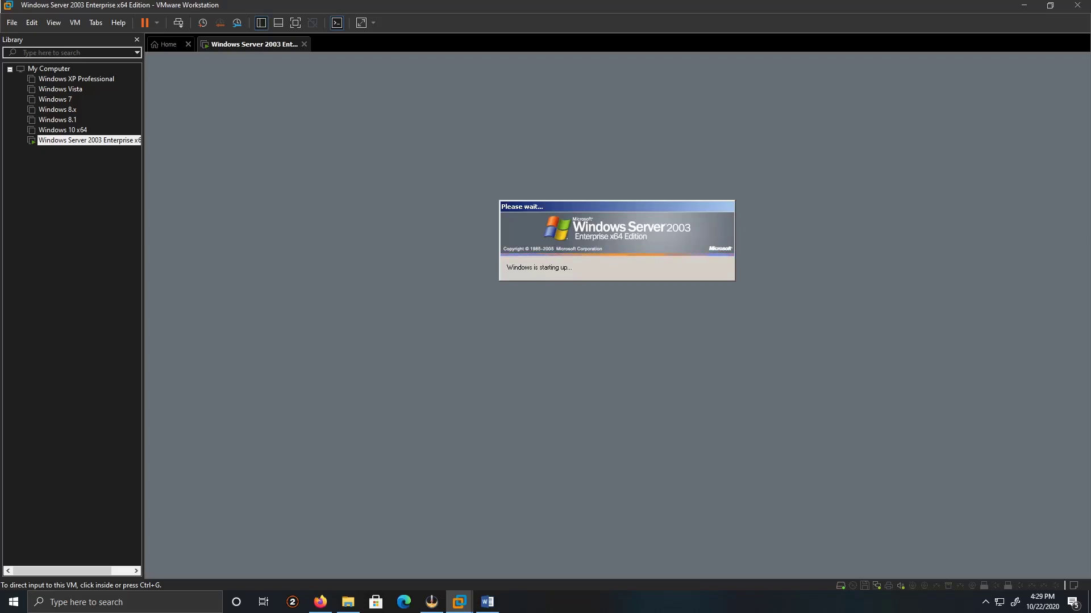
mouse_move(225, 448)
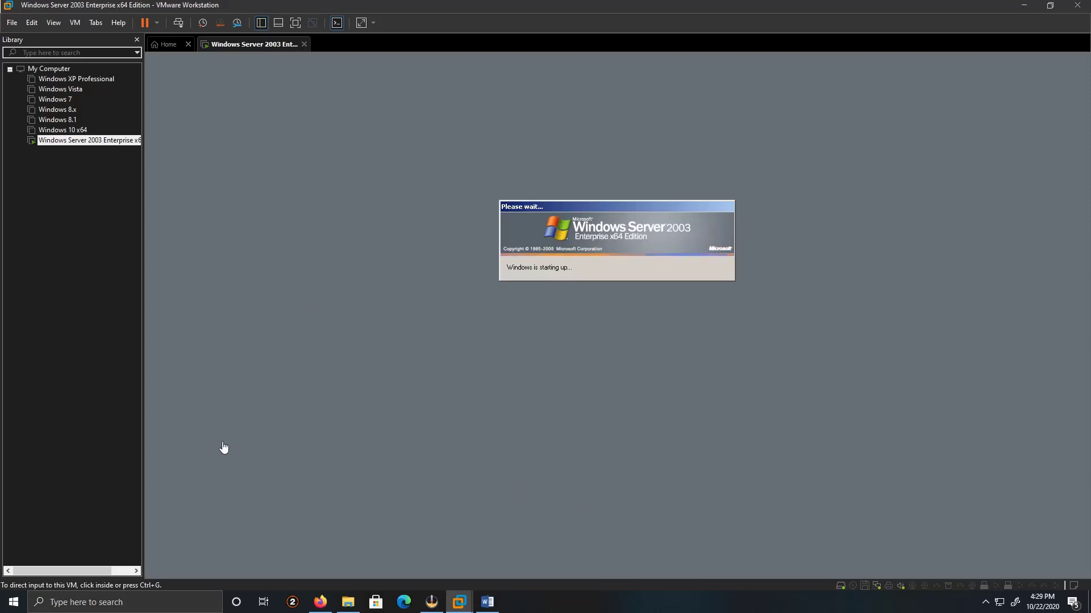
mouse_move(783, 548)
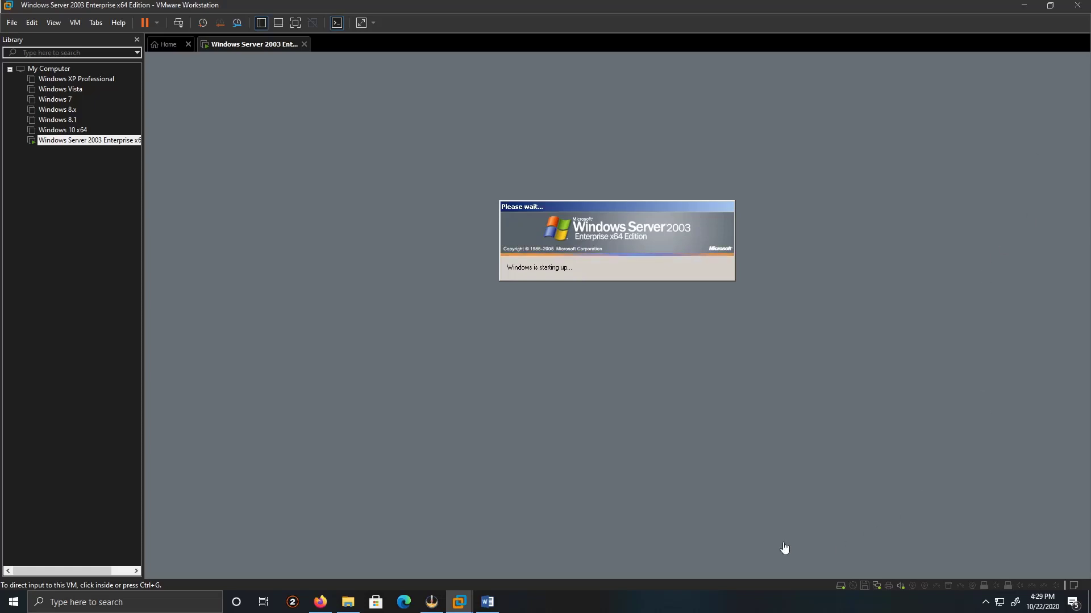
mouse_move(384, 452)
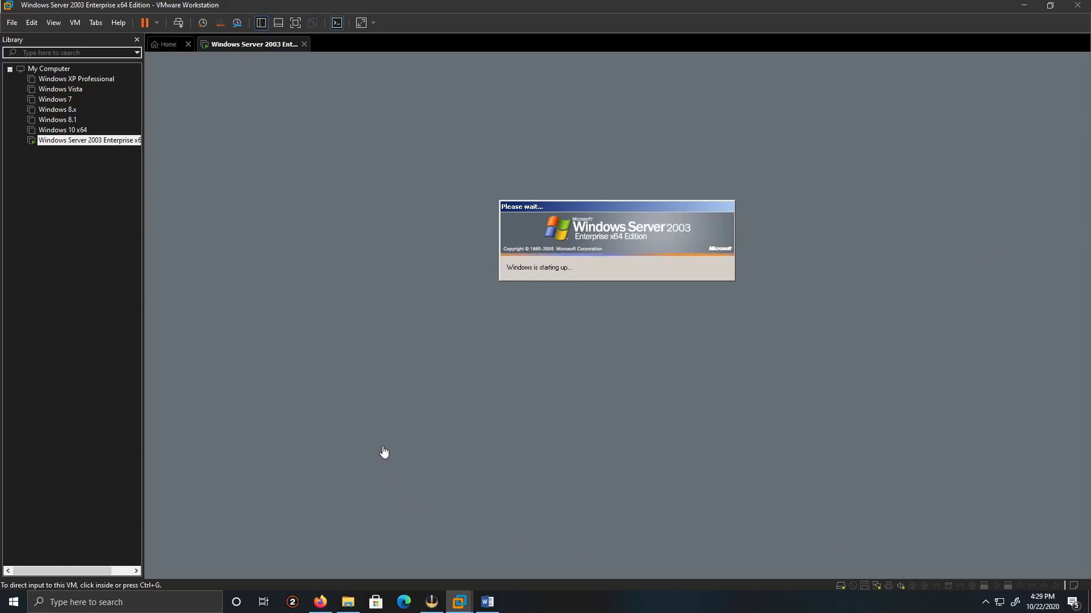
mouse_move(670, 334)
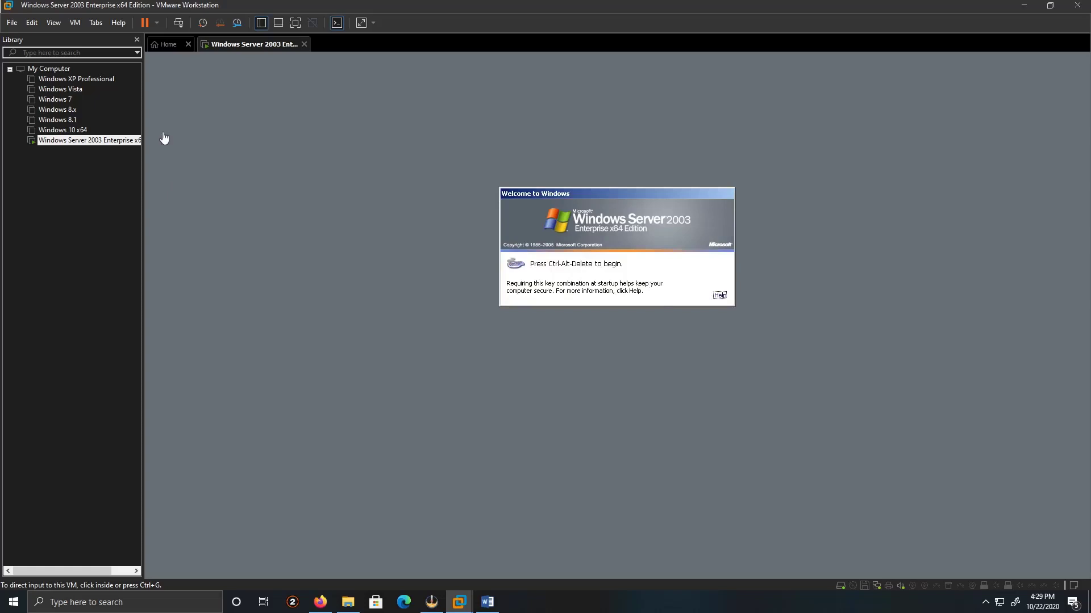
left_click(75, 22)
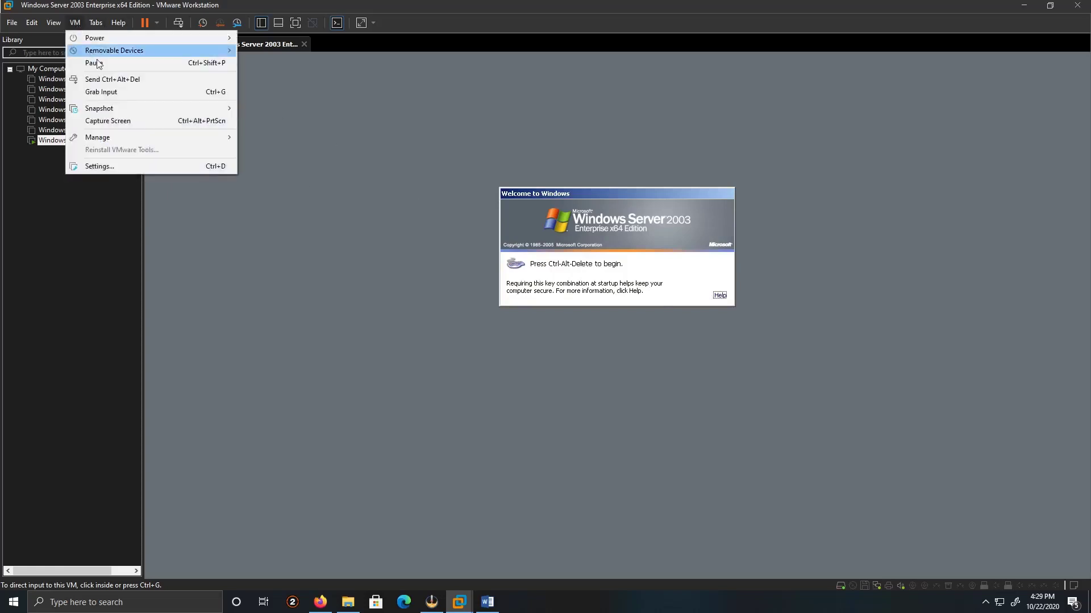